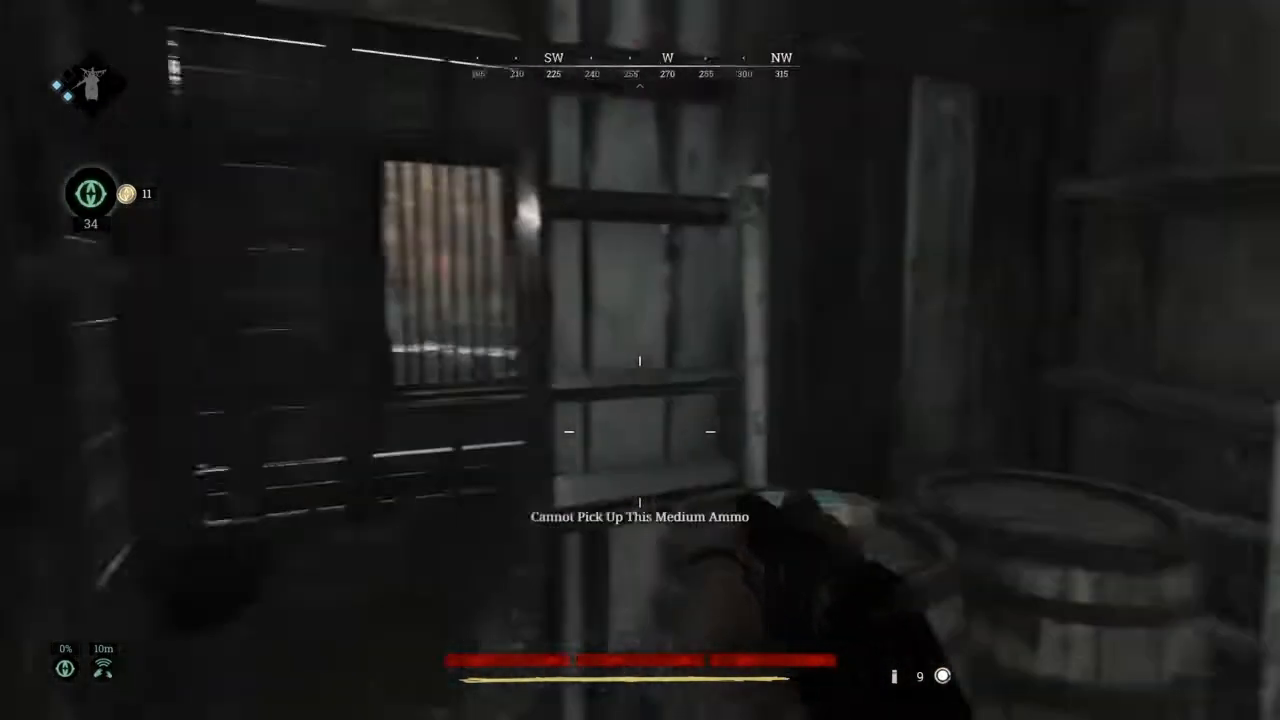
pyautogui.moveTo(640, 360)
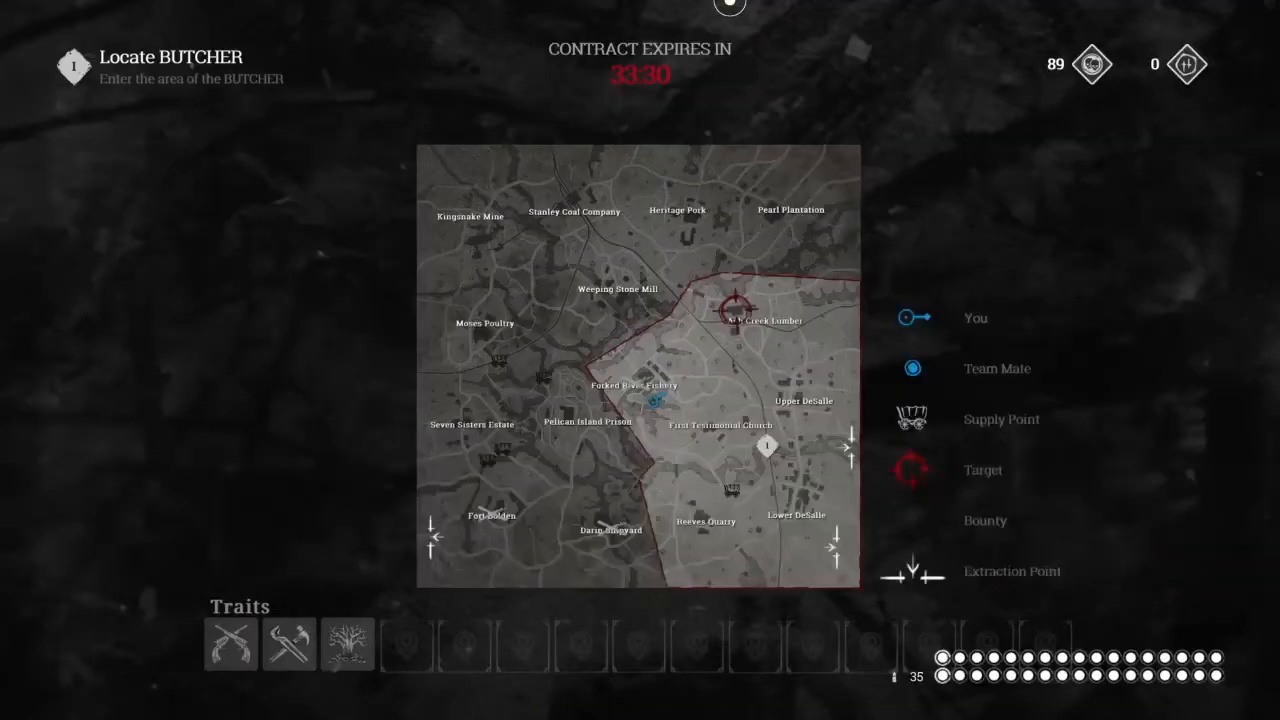
pyautogui.press('tab')
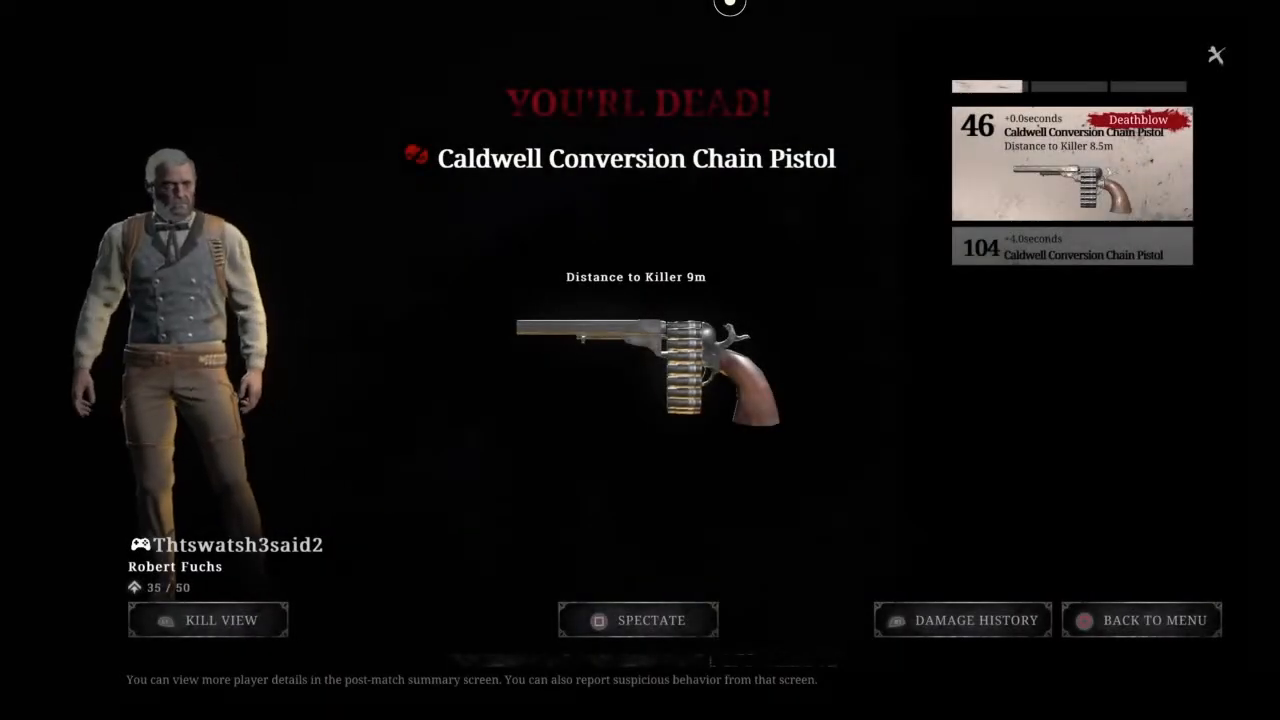
pyautogui.click(637, 620)
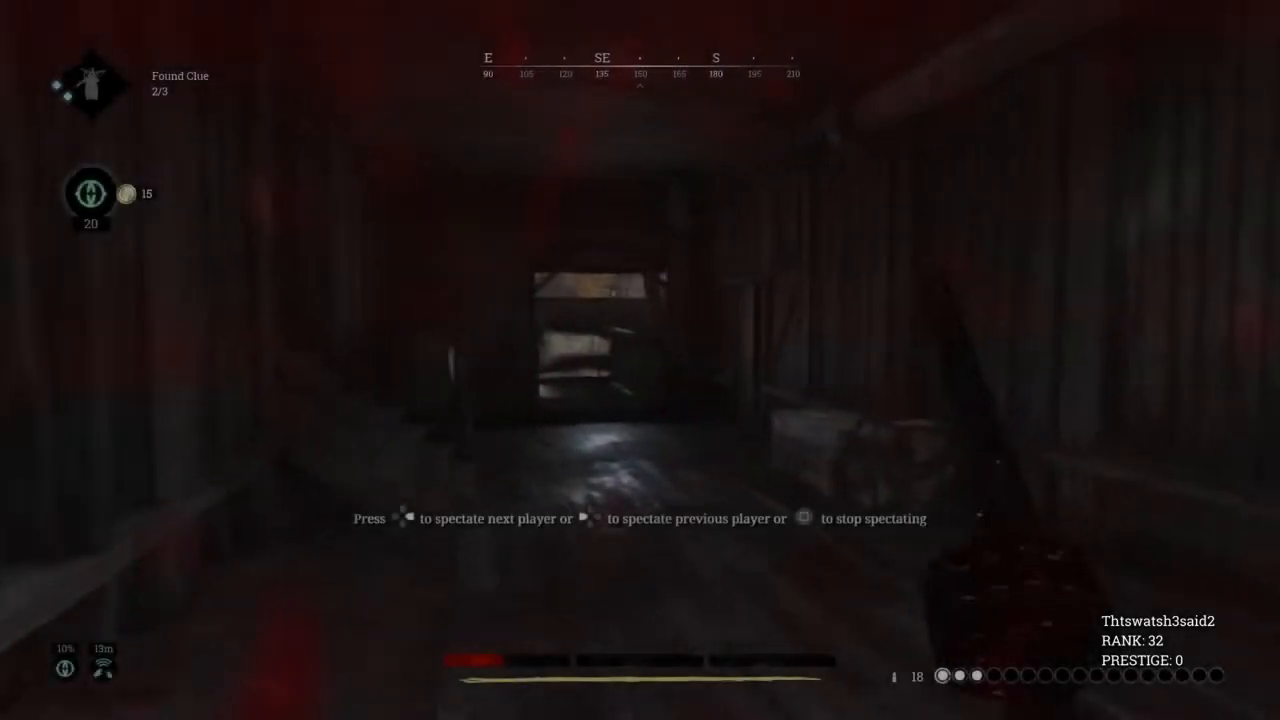